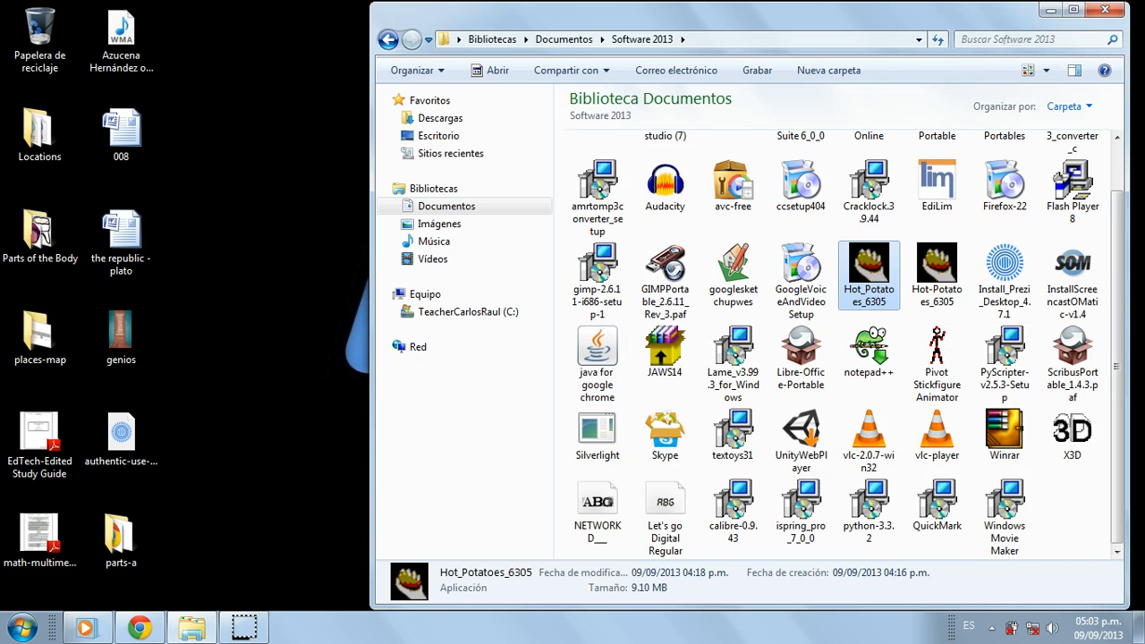
# Start the Hot_Potatoes_6305 installer from Documents\Software 2013 with English as the setup language
pyautogui.doubleClick(869, 268)
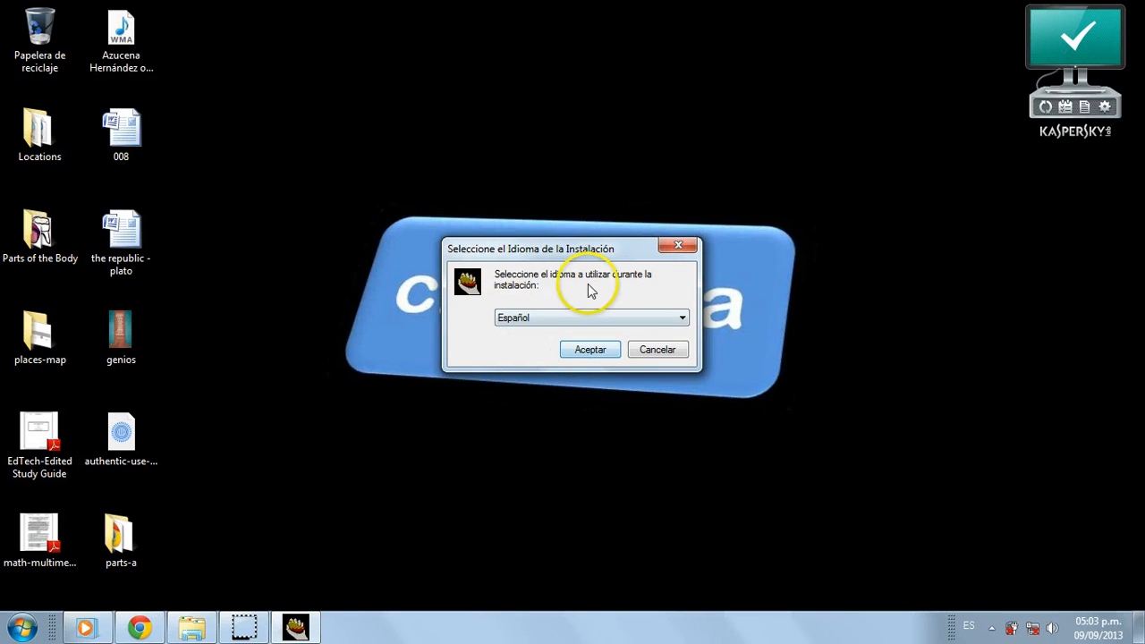
pyautogui.moveTo(683, 320)
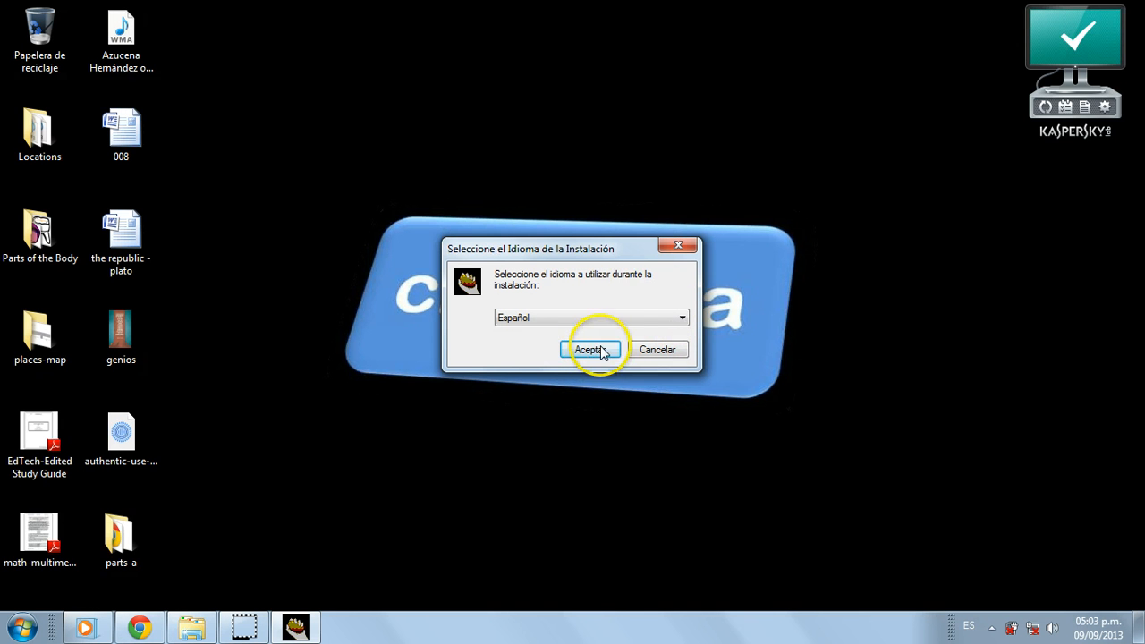
pyautogui.click(682, 318)
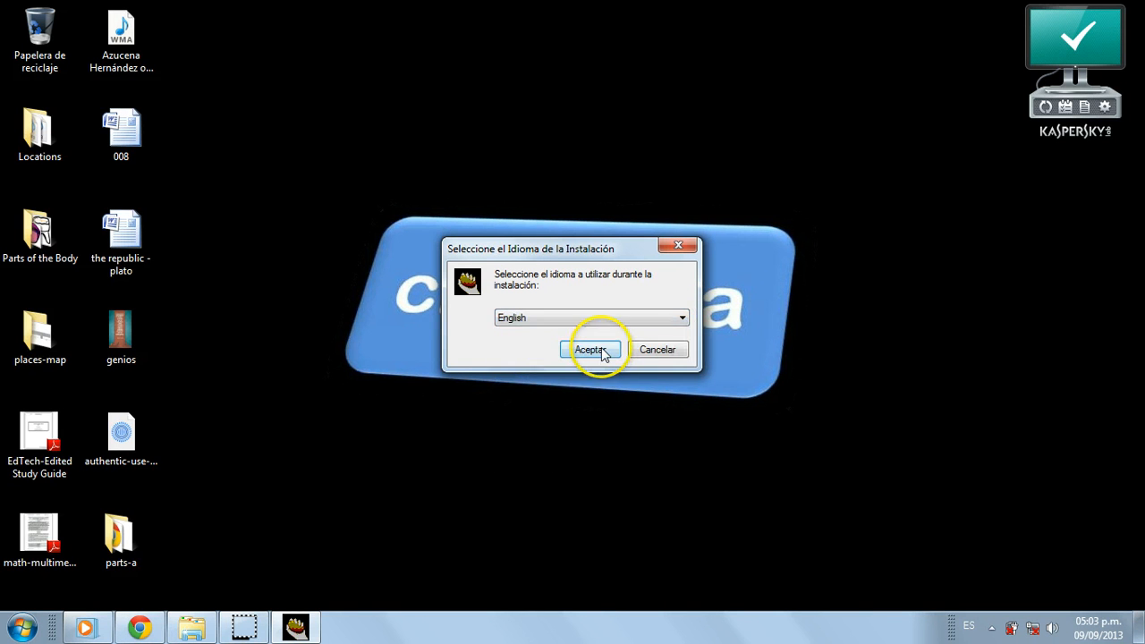
pyautogui.click(591, 349)
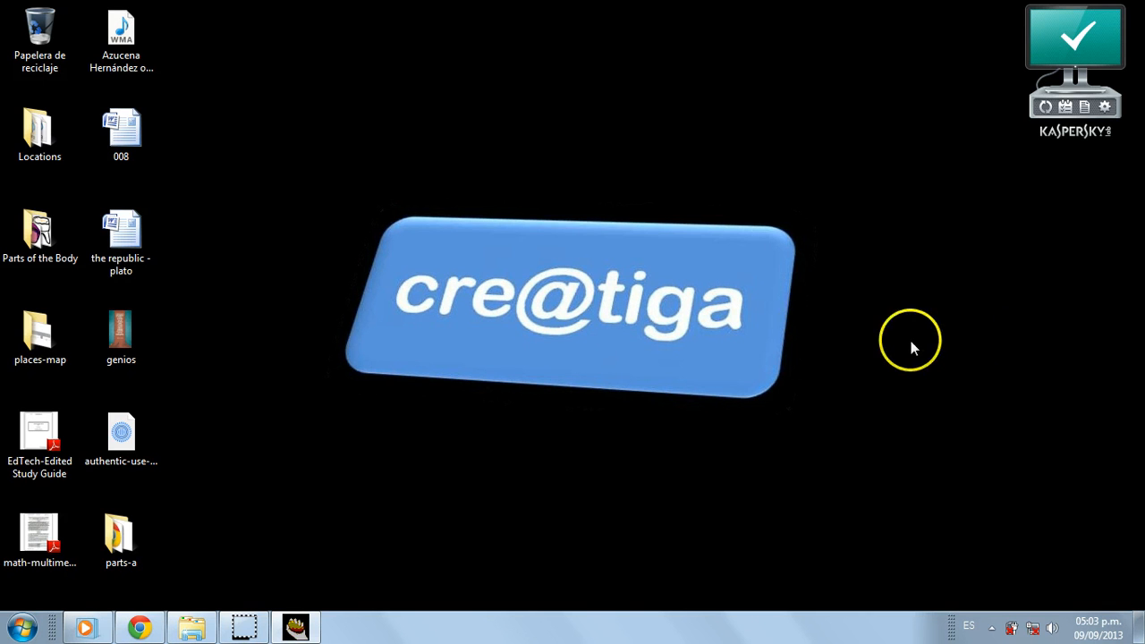
pyautogui.moveTo(926, 325)
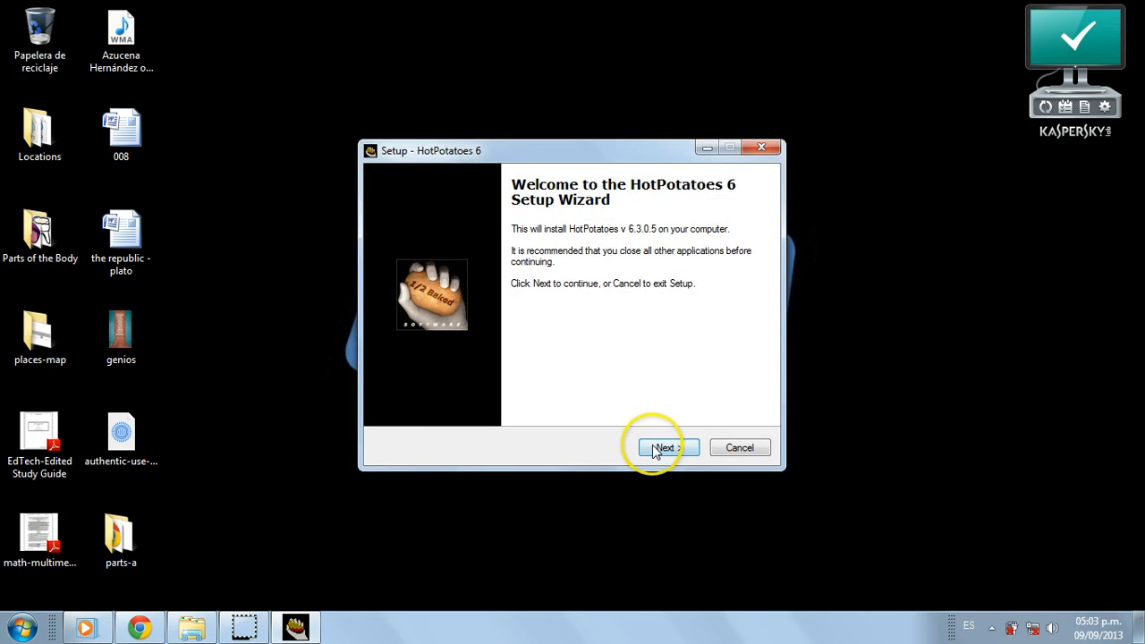
# Accept the licence, keep the default Start Menu folder, untick the desktop icon, and run the install
pyautogui.click(662, 447)
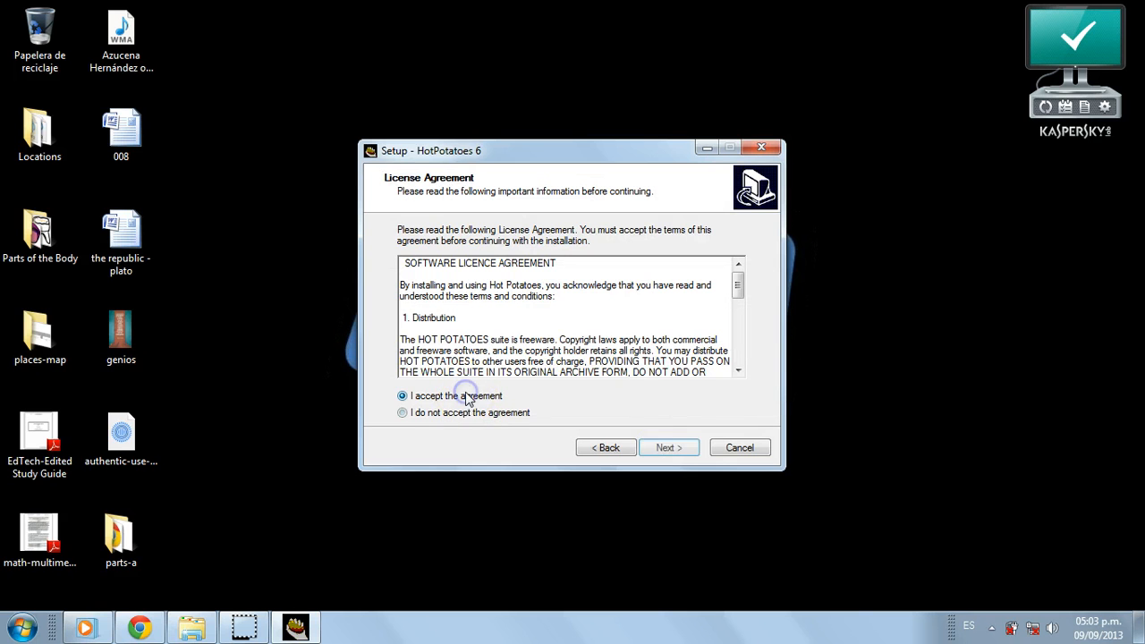
pyautogui.click(668, 447)
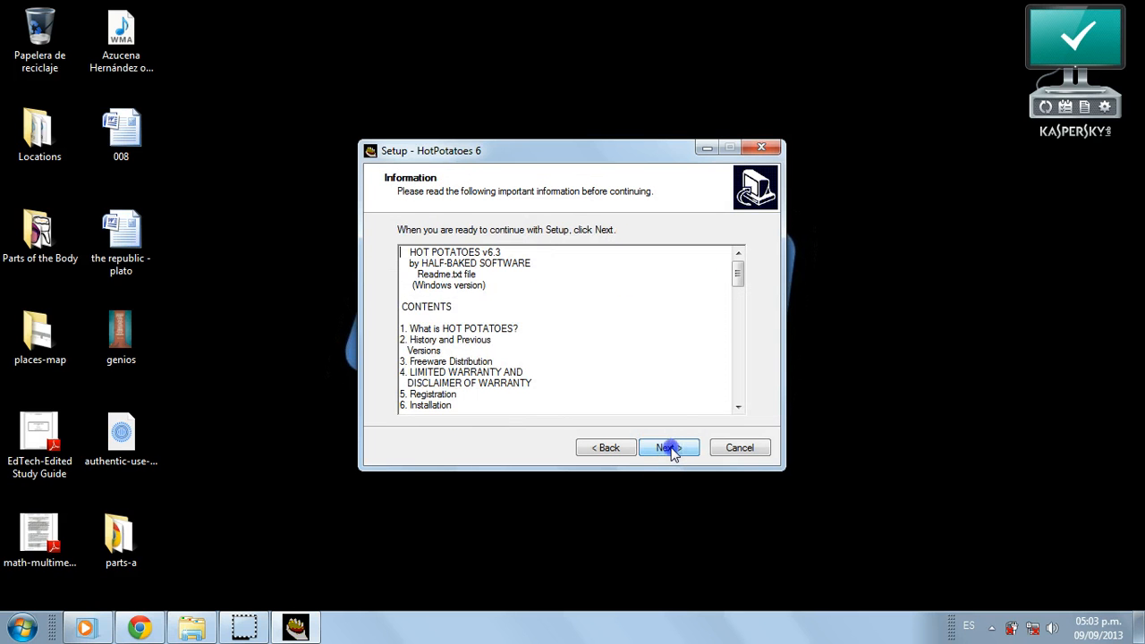
pyautogui.click(669, 447)
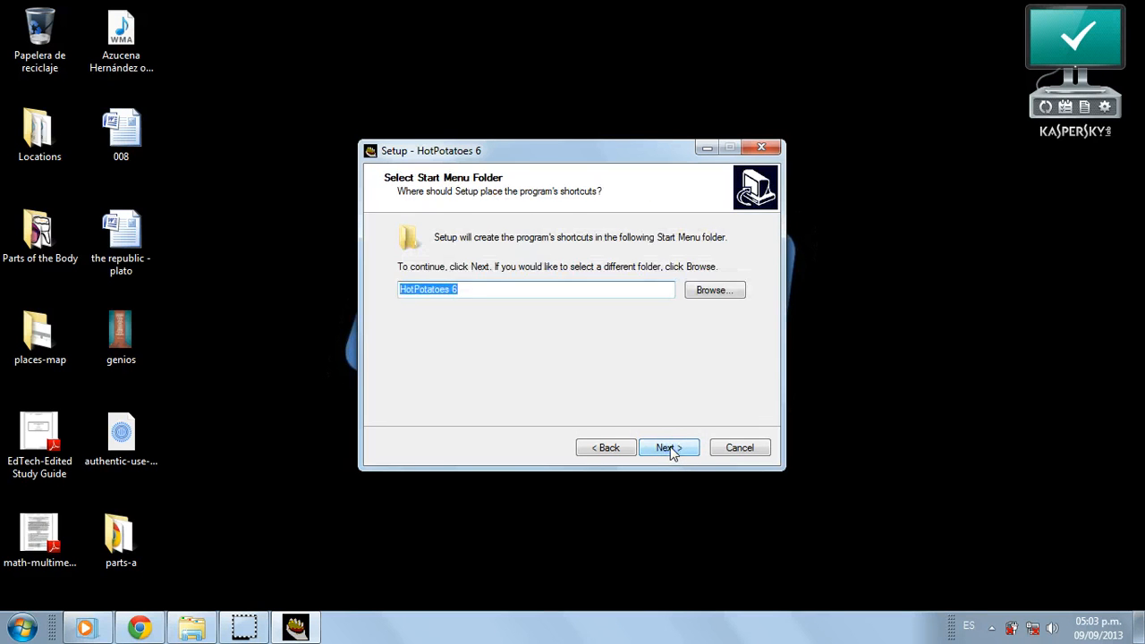
pyautogui.click(669, 447)
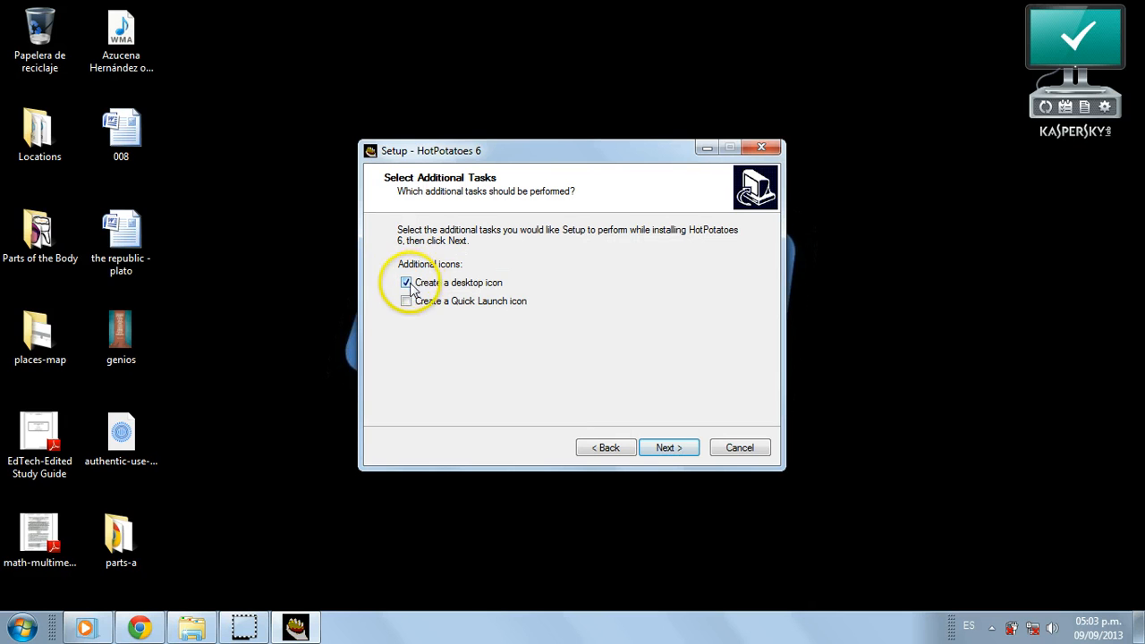
pyautogui.click(406, 282)
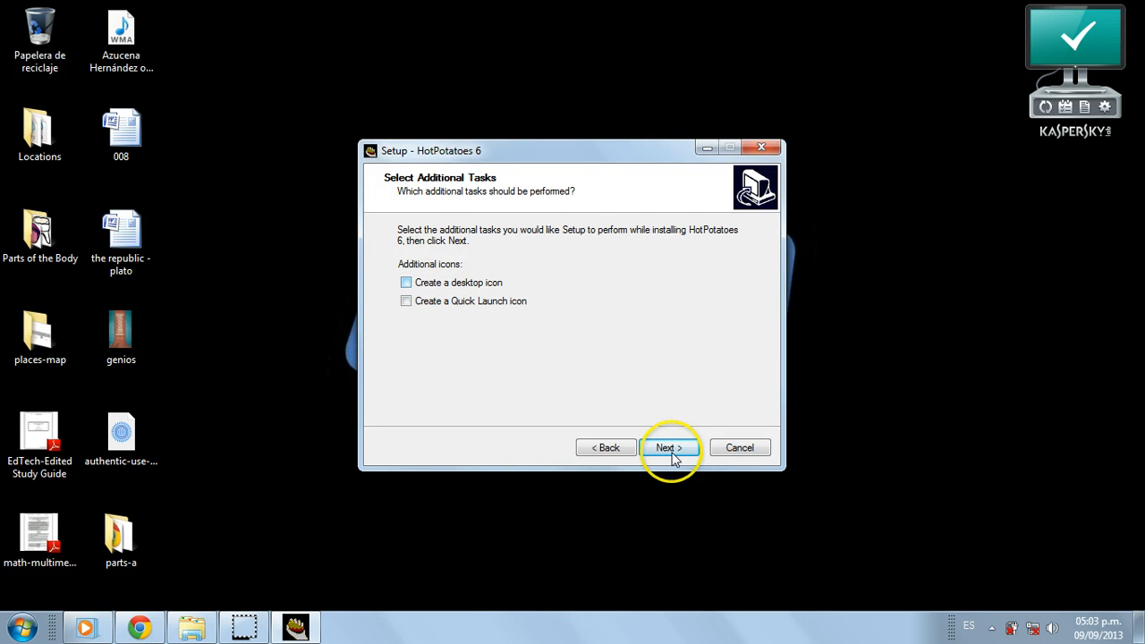
pyautogui.click(665, 447)
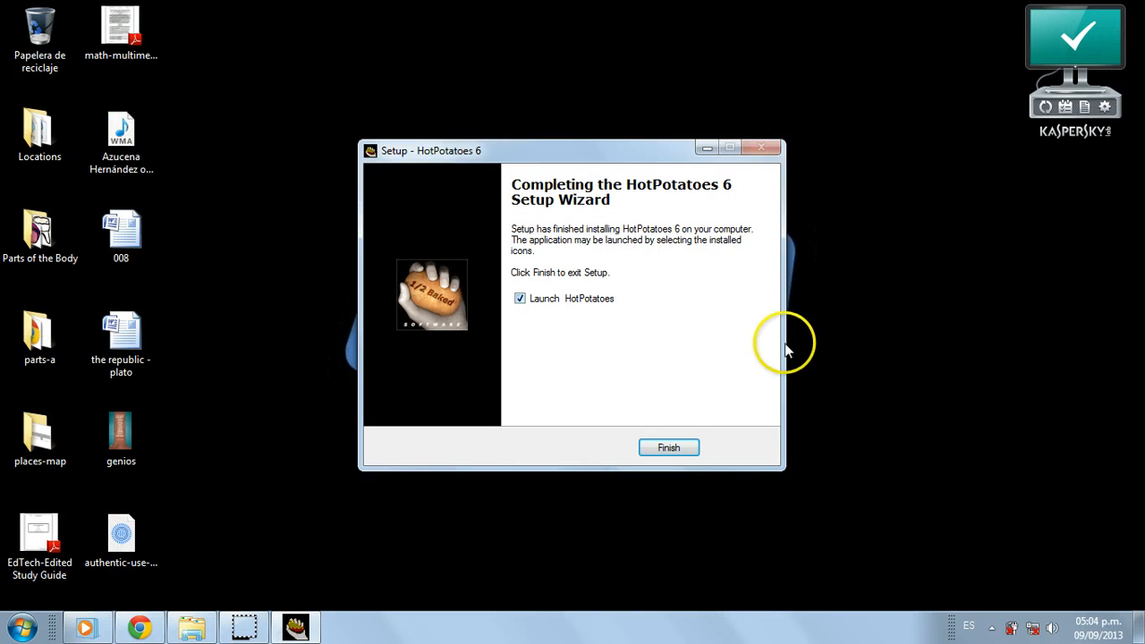
pyautogui.moveTo(680, 319)
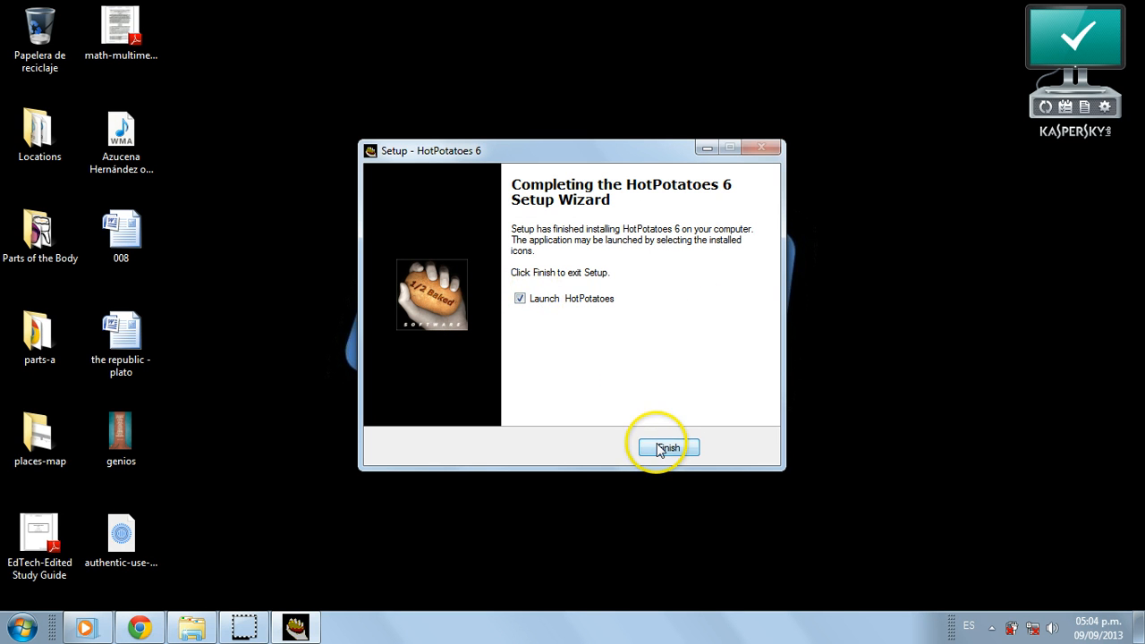
# Finish the wizard with 'Launch HotPotatoes' checked so the program starts
pyautogui.click(667, 447)
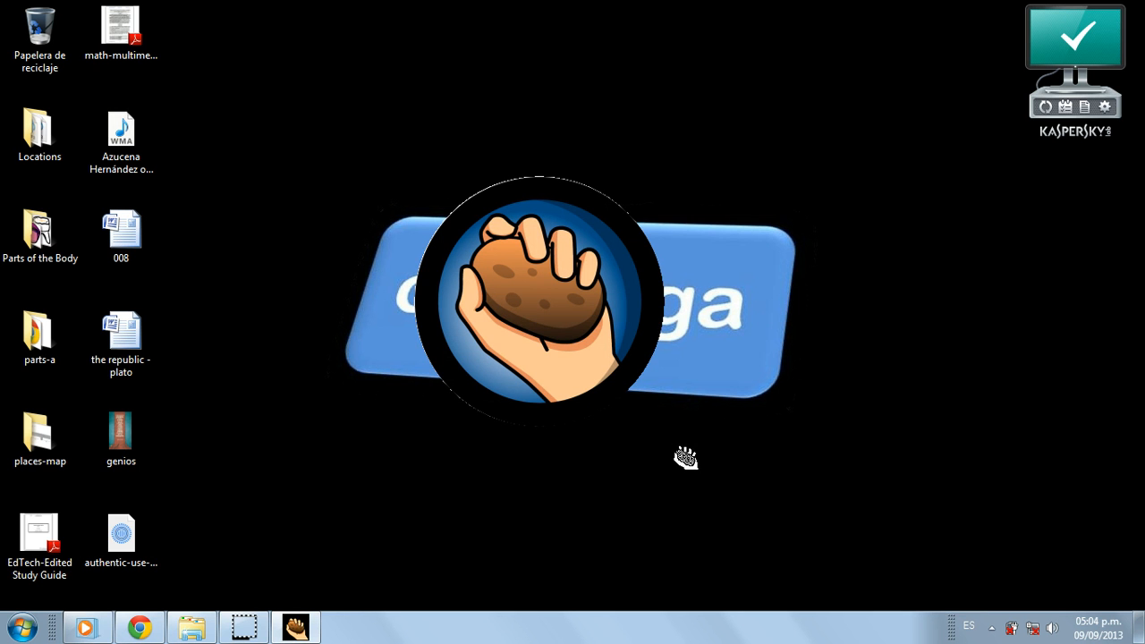
pyautogui.moveTo(420, 150)
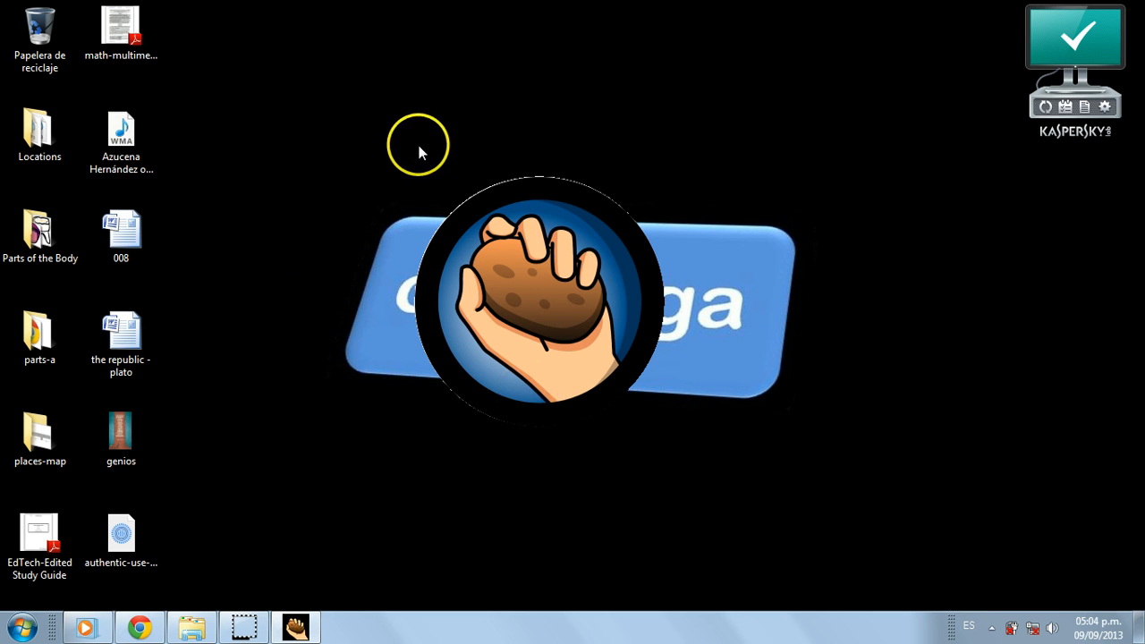
# Register Hot Potatoes under a user name via Help > Register and return to the main window
pyautogui.click(415, 149)
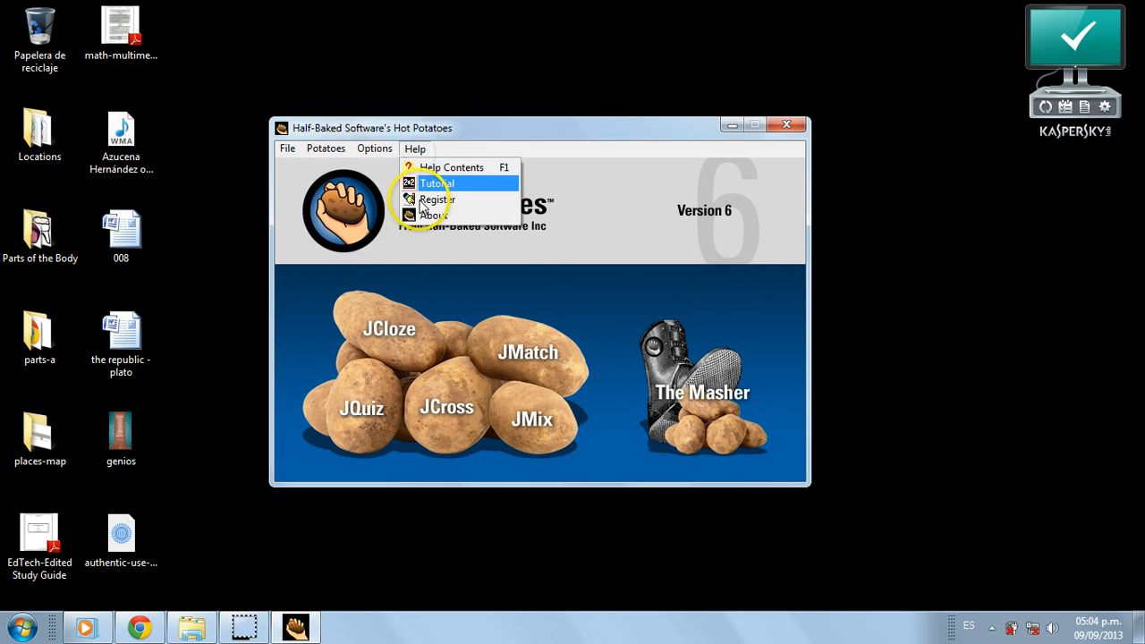
pyautogui.click(436, 200)
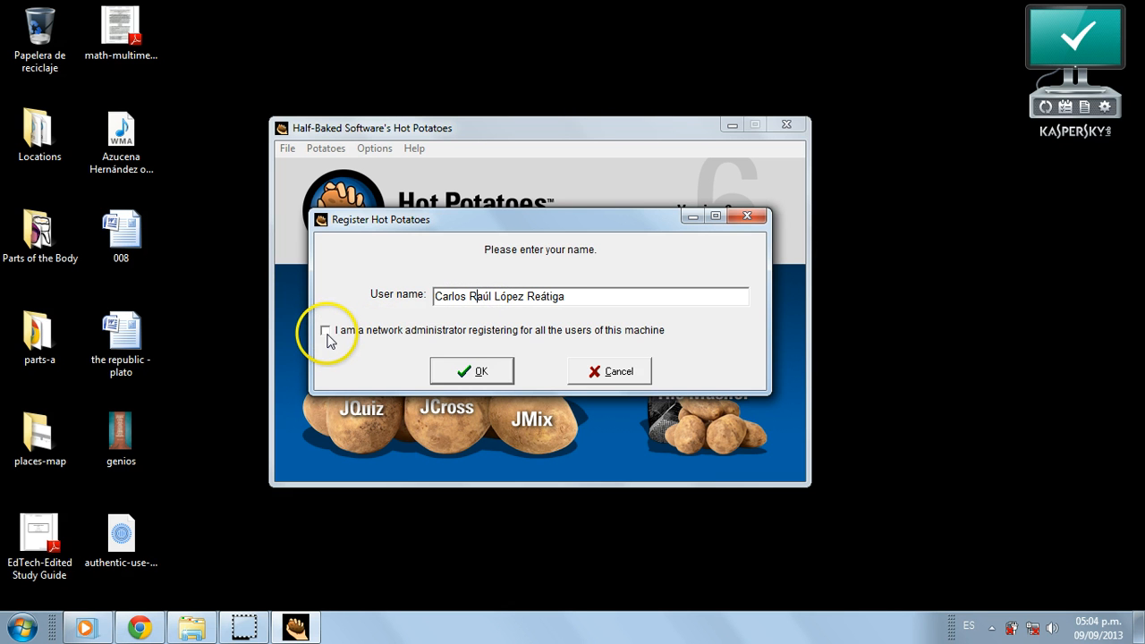
pyautogui.click(472, 371)
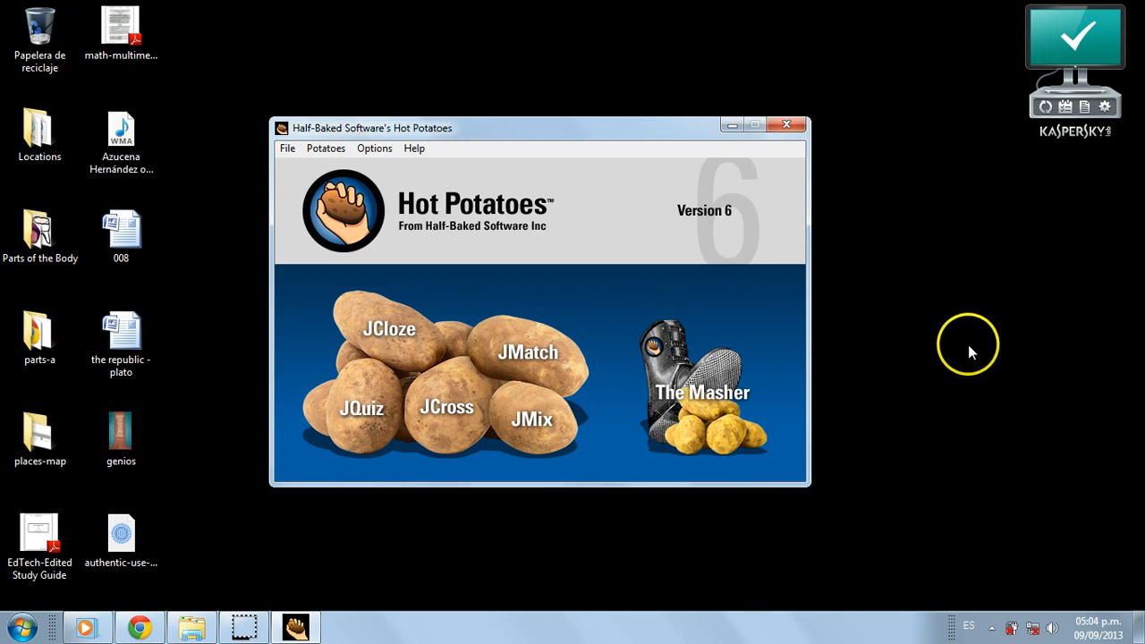
pyautogui.moveTo(989, 379)
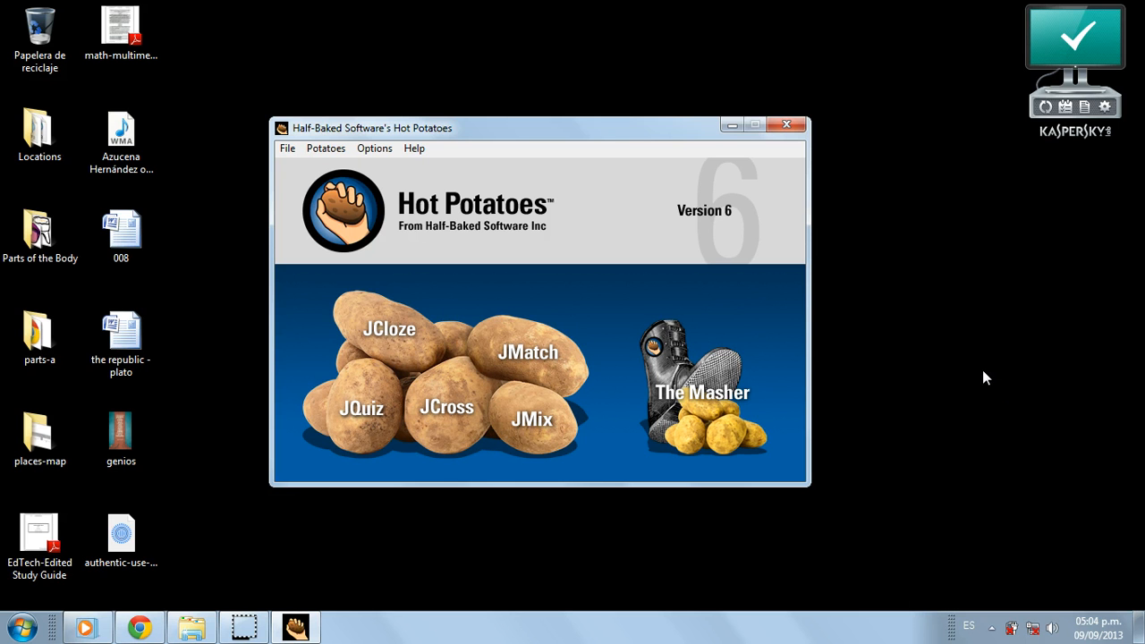
pyautogui.click(987, 374)
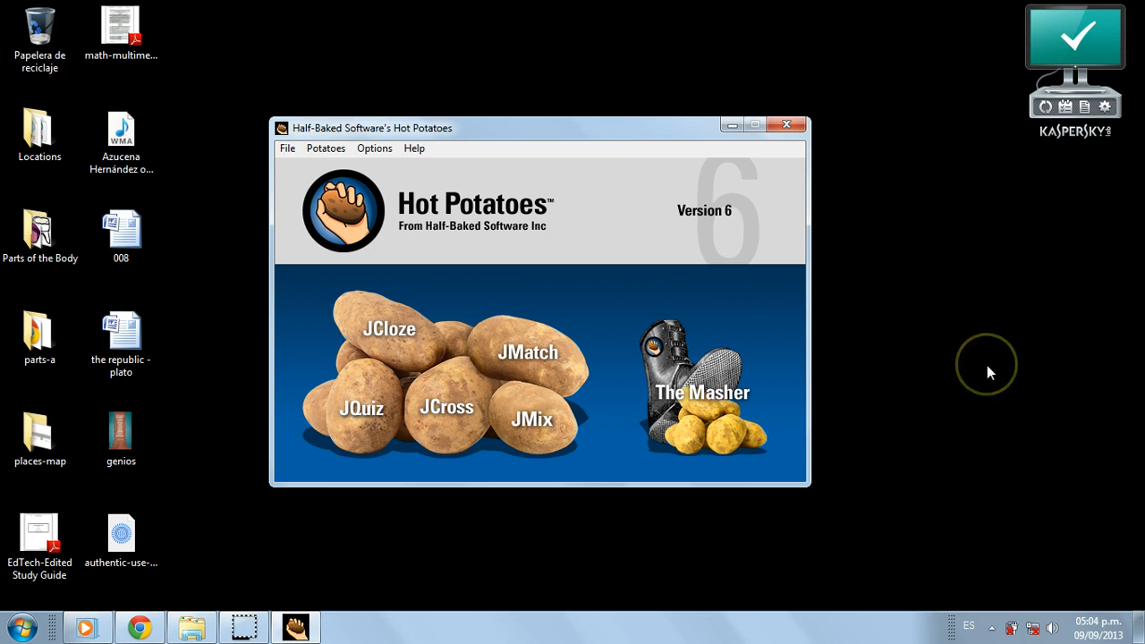